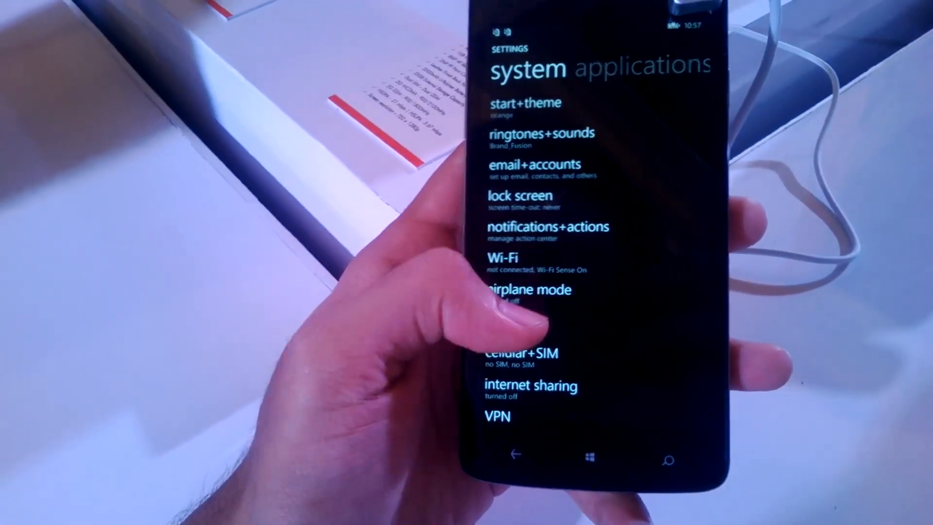
Look through the Kid's Corner introduction screens and leave Kid's Corner
scroll("down", 3)
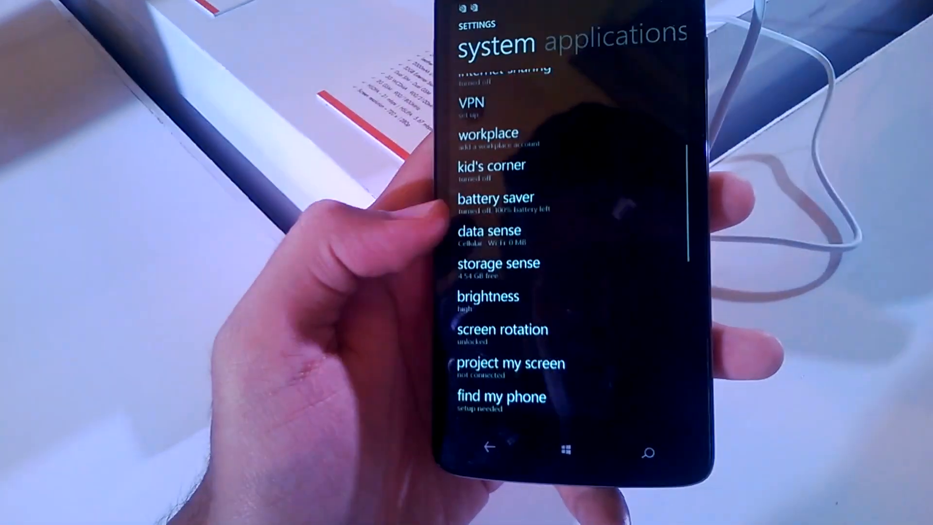
left_click(498, 262)
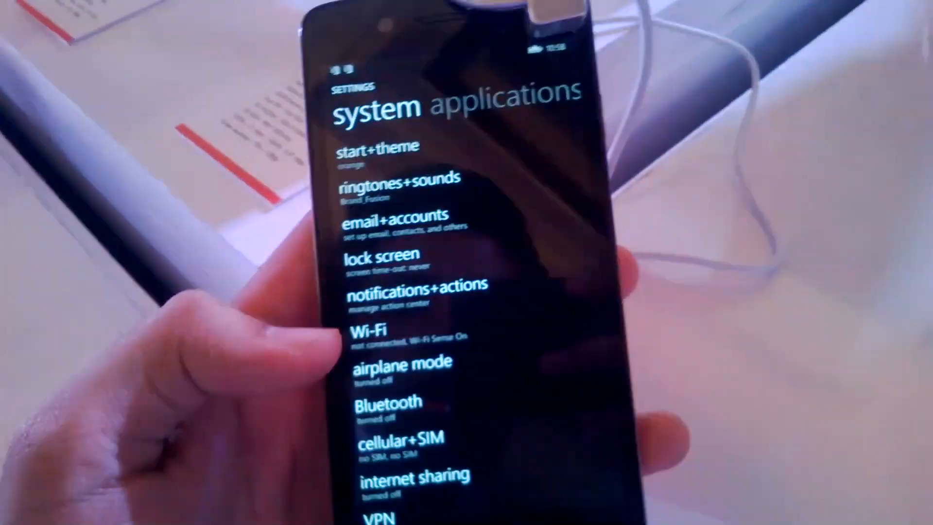
scroll("down", 3)
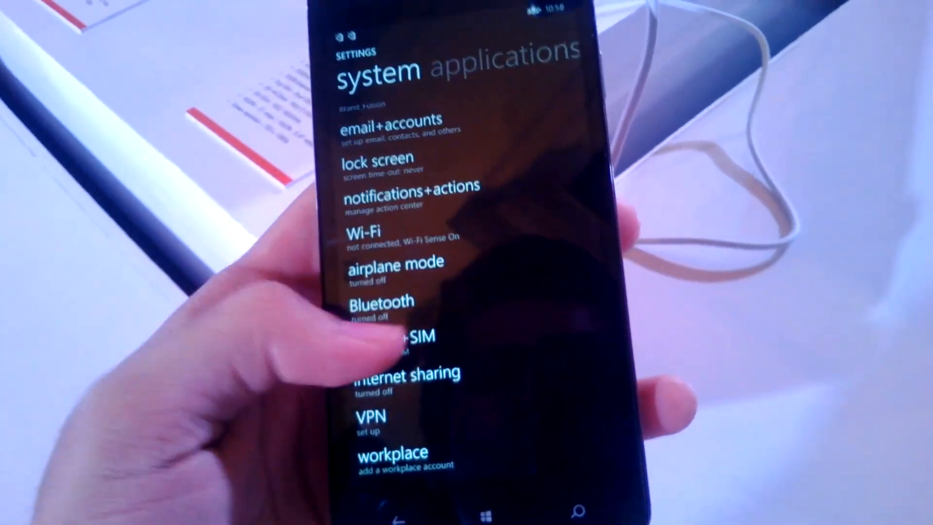
scroll("down", 3)
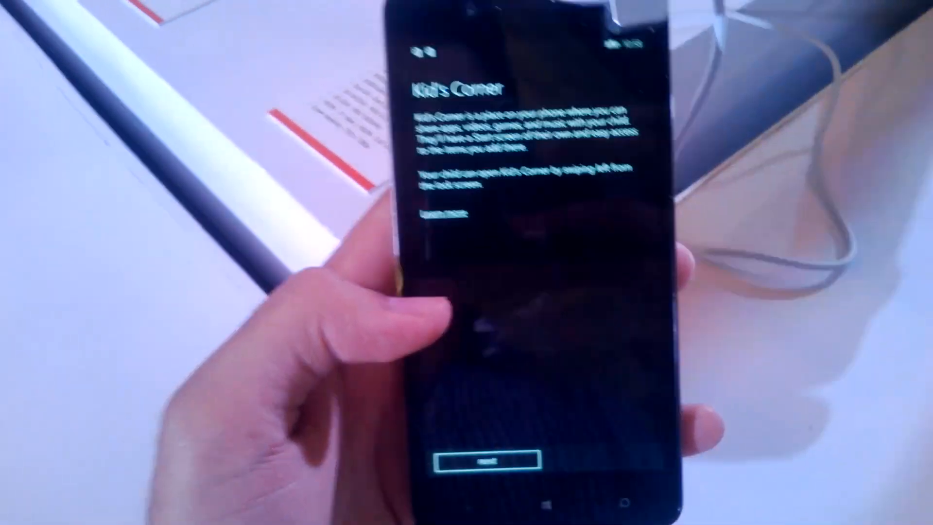
left_click(475, 463)
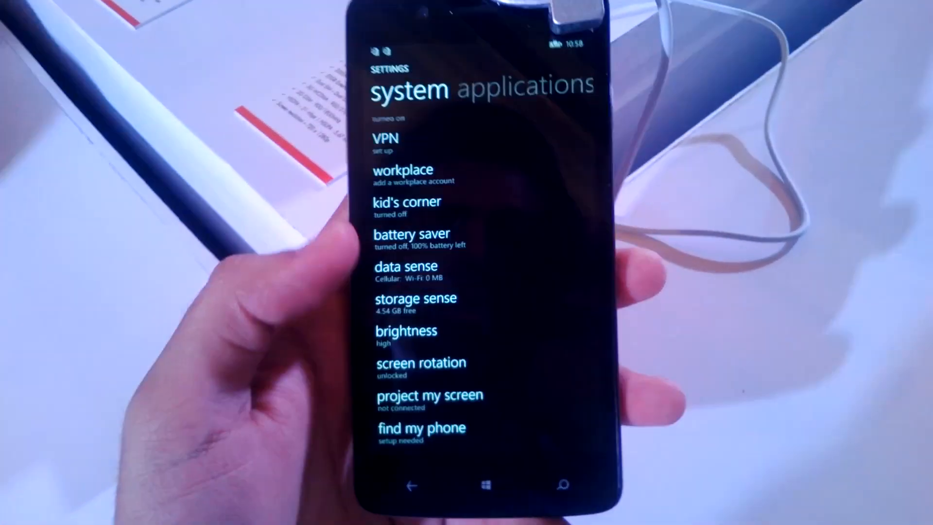
Show the Camera scene modes Auto, Portrait, Sport, Snow, Night and Beach, with Auto as default
scroll("down", 3)
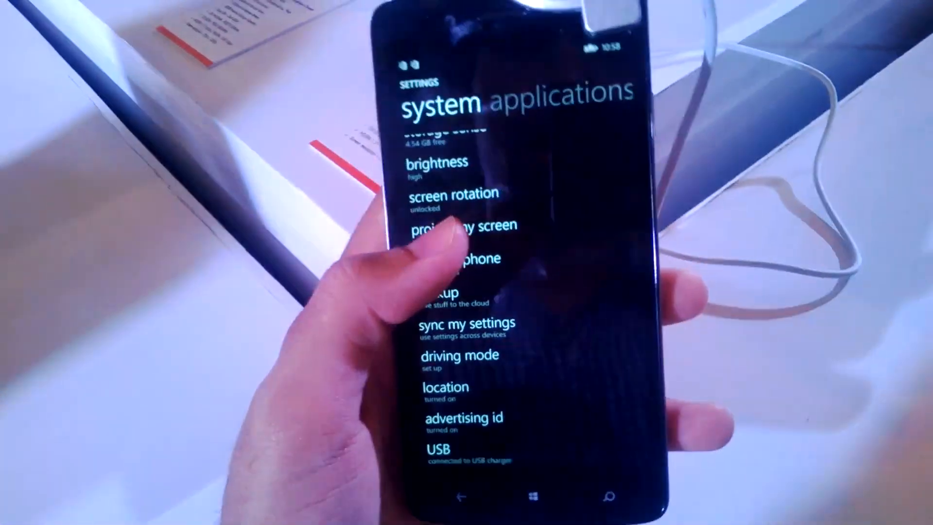
left_click(455, 229)
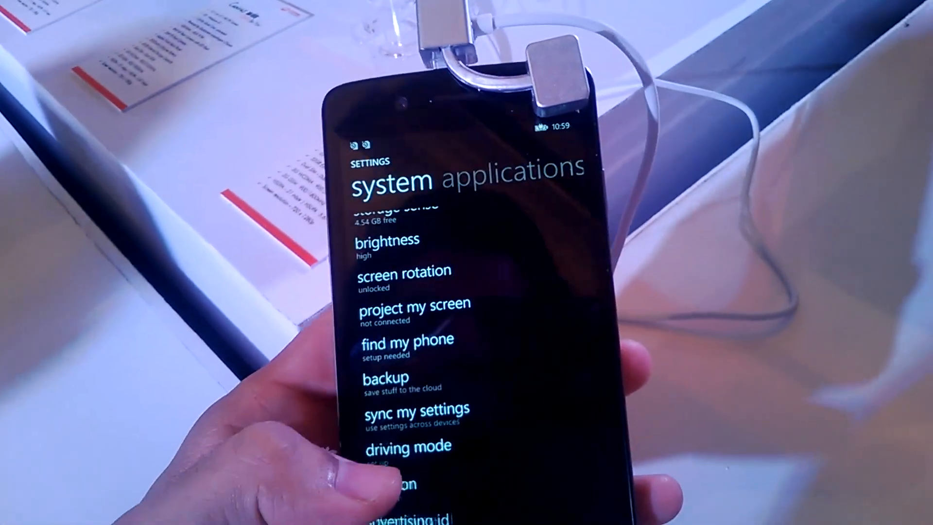
scroll("down", 3)
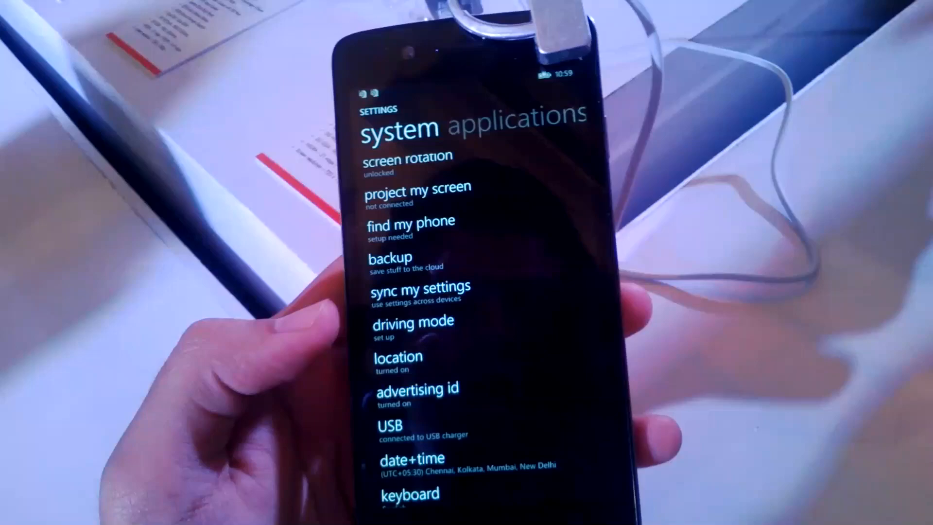
scroll("down", 3)
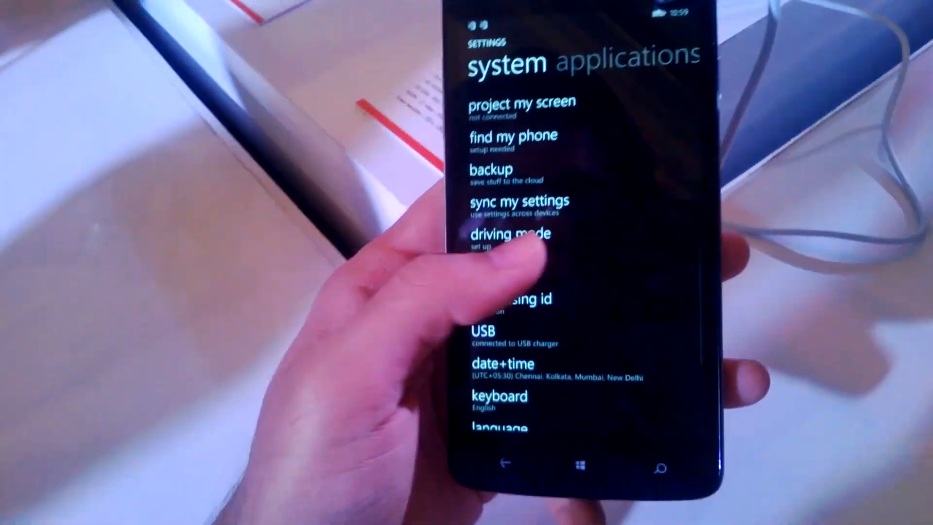
scroll("down", 3)
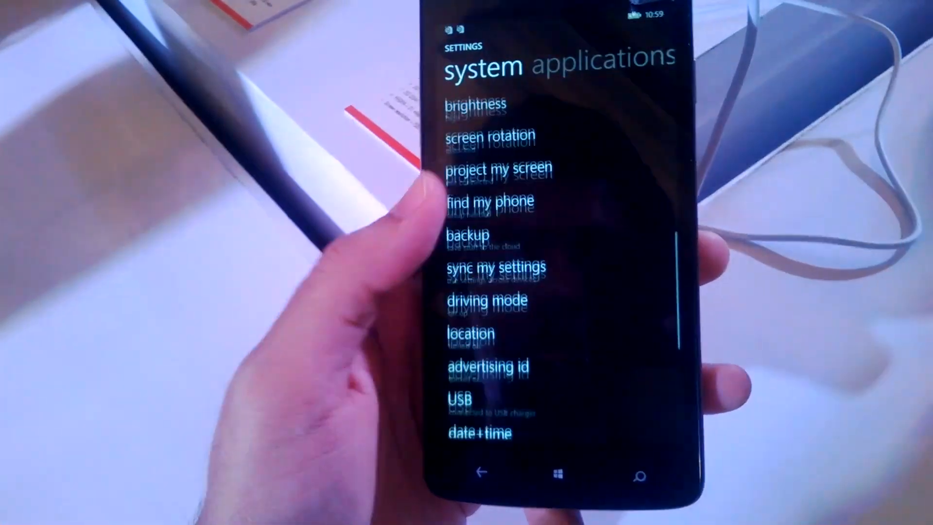
scroll("down", 3)
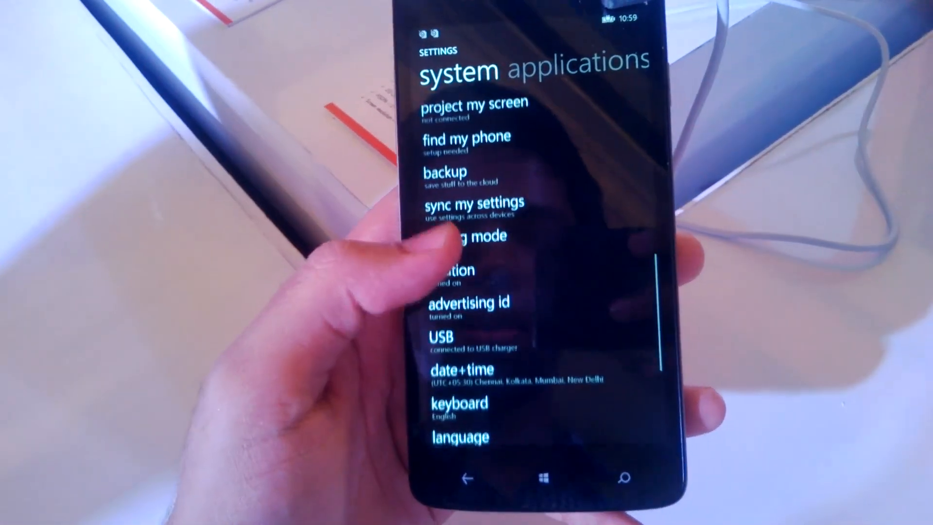
scroll("down", 3)
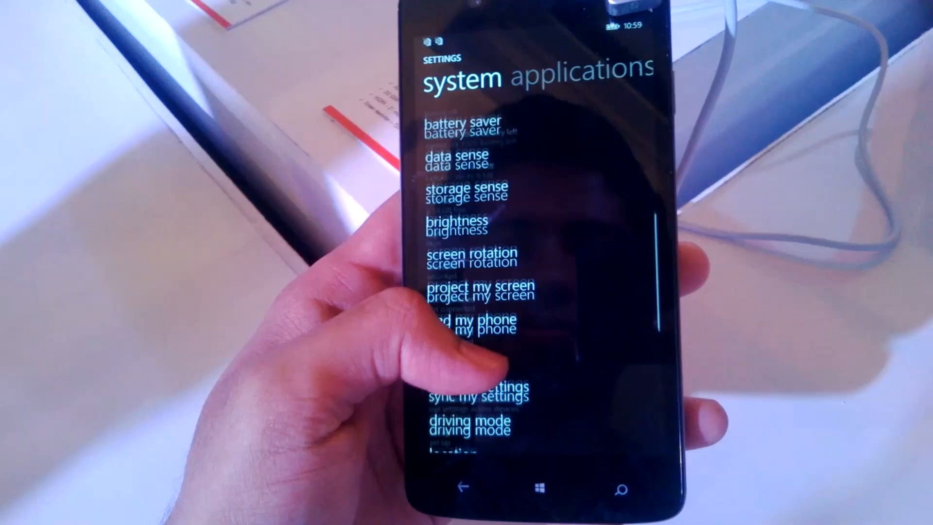
scroll("down", 3)
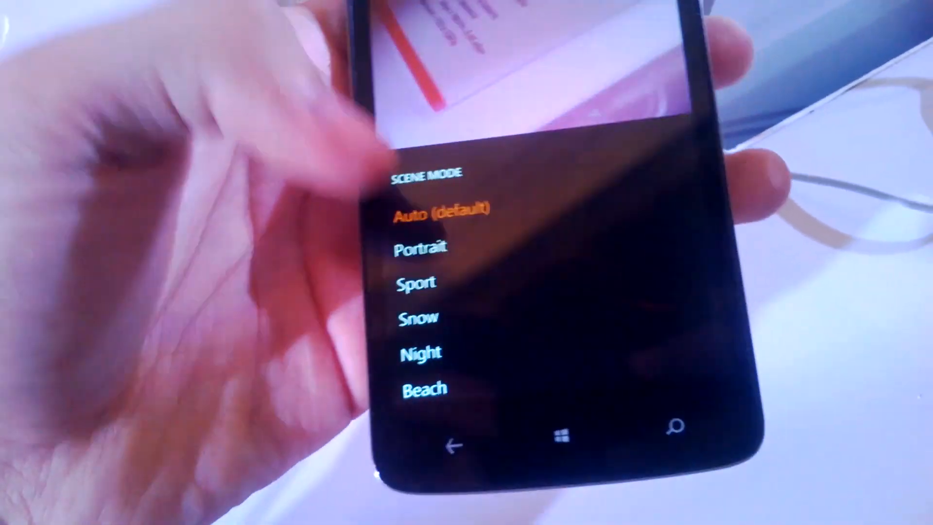
scroll("down", 3)
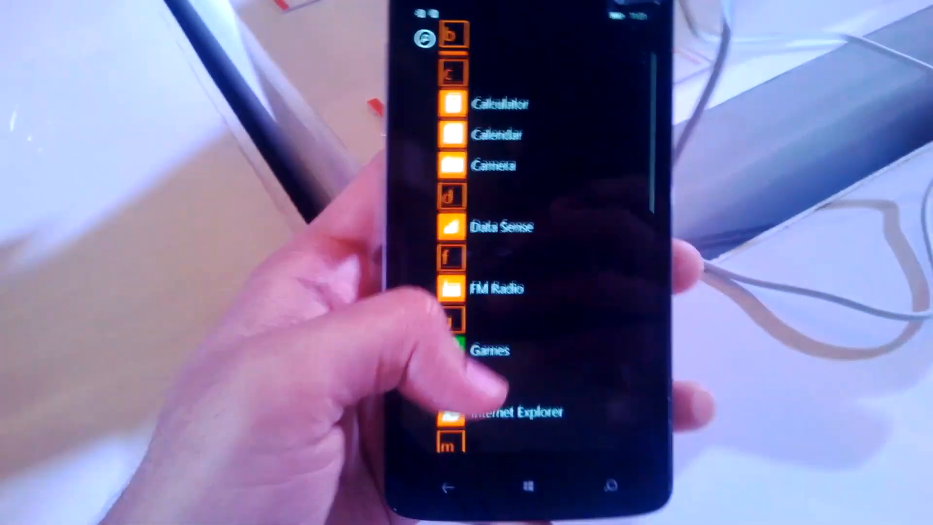
Reach Settings in the app list's S section and browse its system list down to keyboard and language
scroll("down", 3)
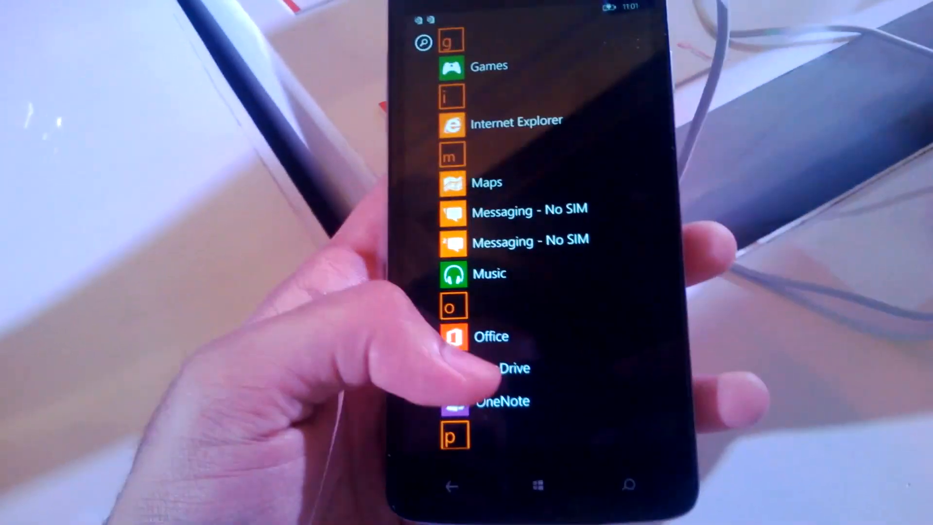
scroll("down", 3)
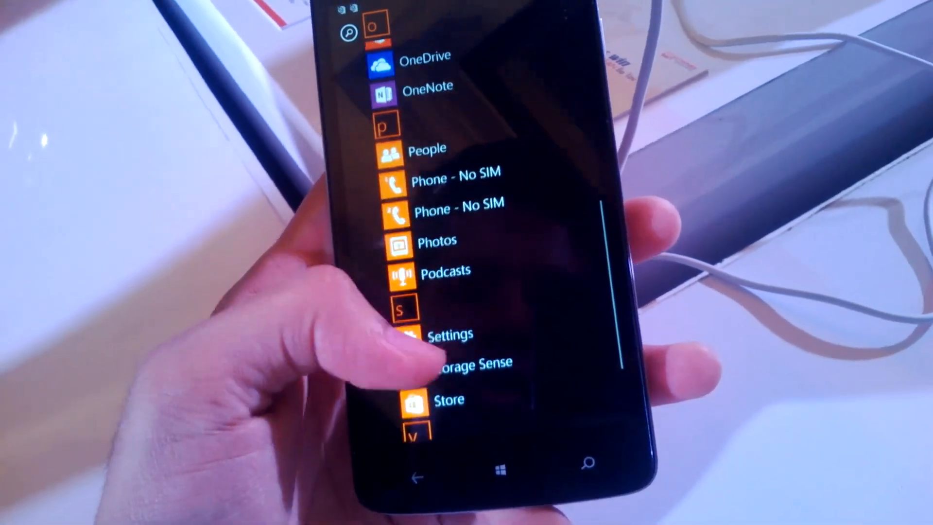
scroll("down", 3)
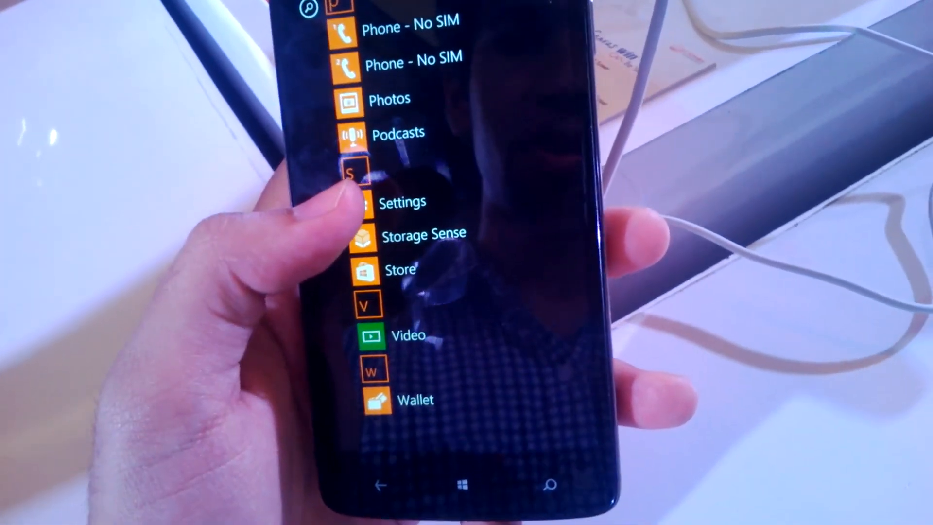
left_click(405, 201)
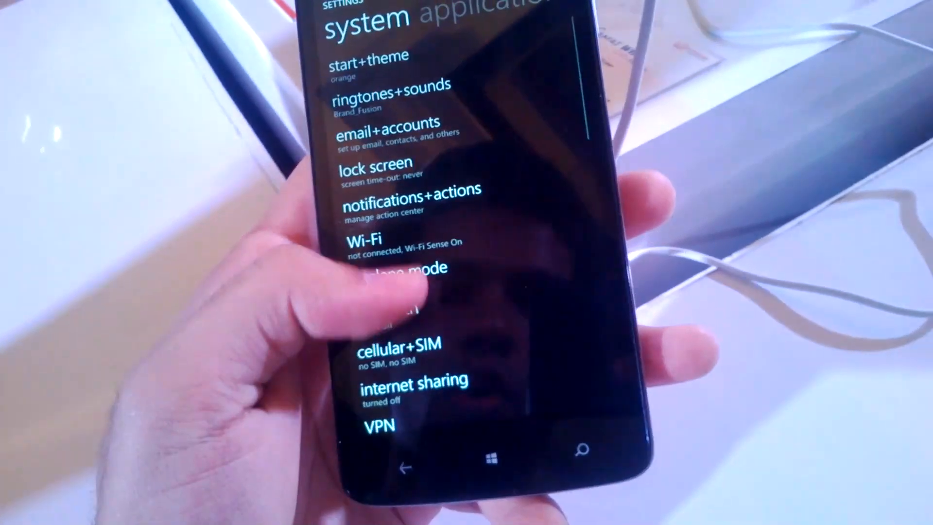
scroll("down", 3)
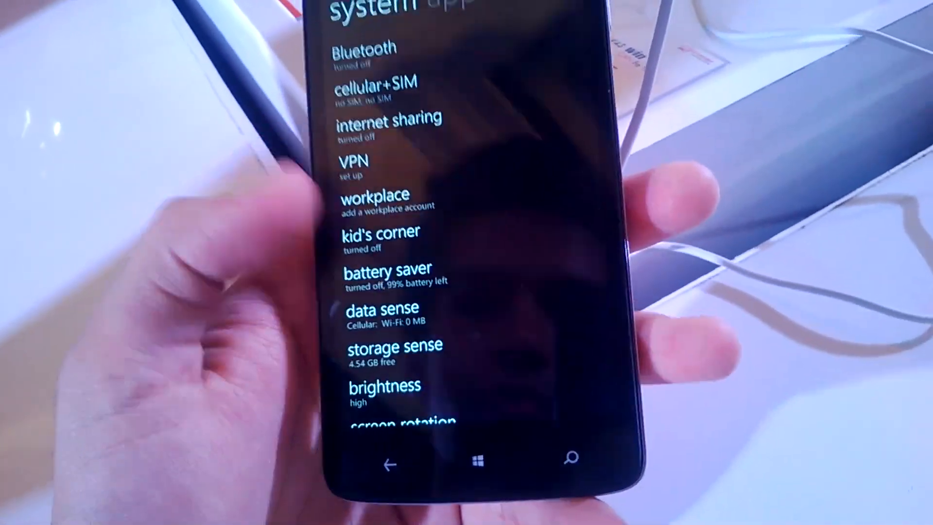
scroll("down", 3)
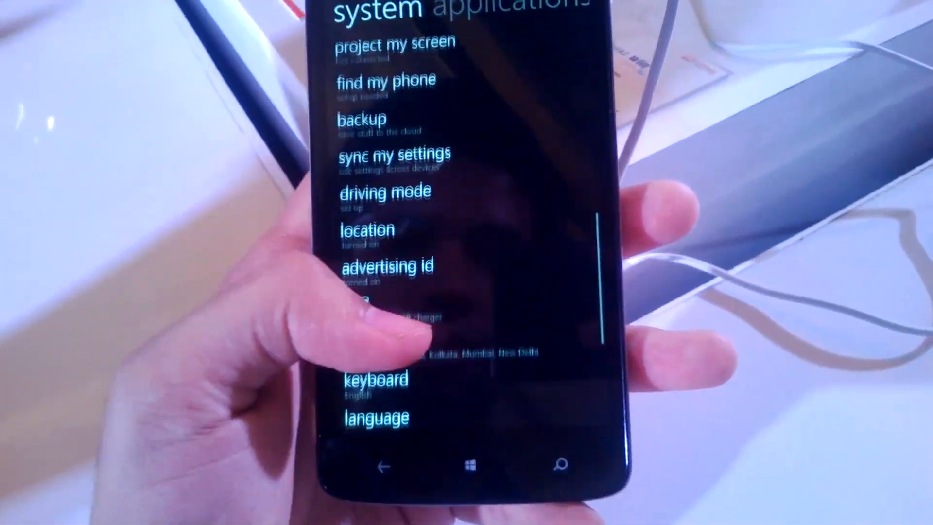